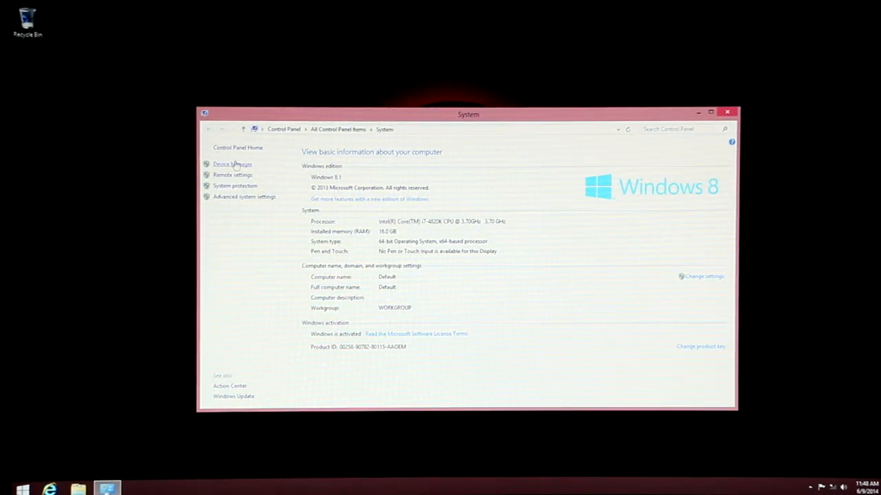
# - View the hardware list in Device Manager, expanding Disk drives (Corsair Force GS) and Display adapters
pyautogui.click(232, 163)
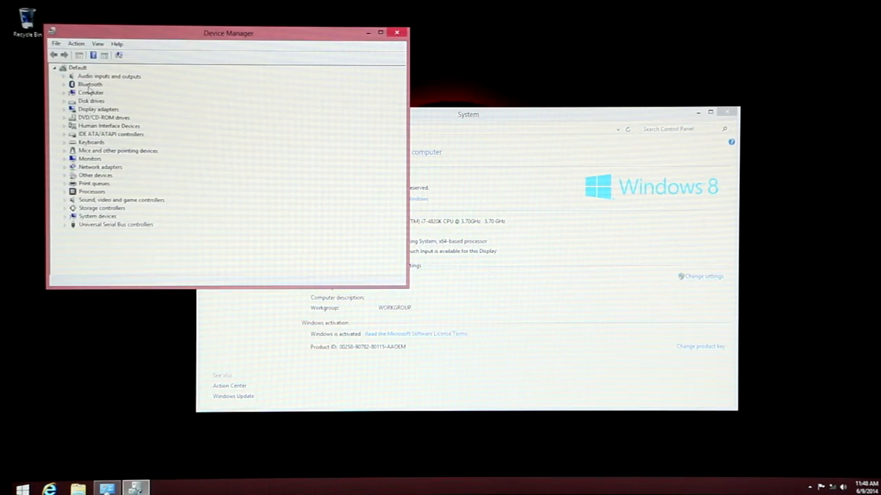
pyautogui.click(63, 101)
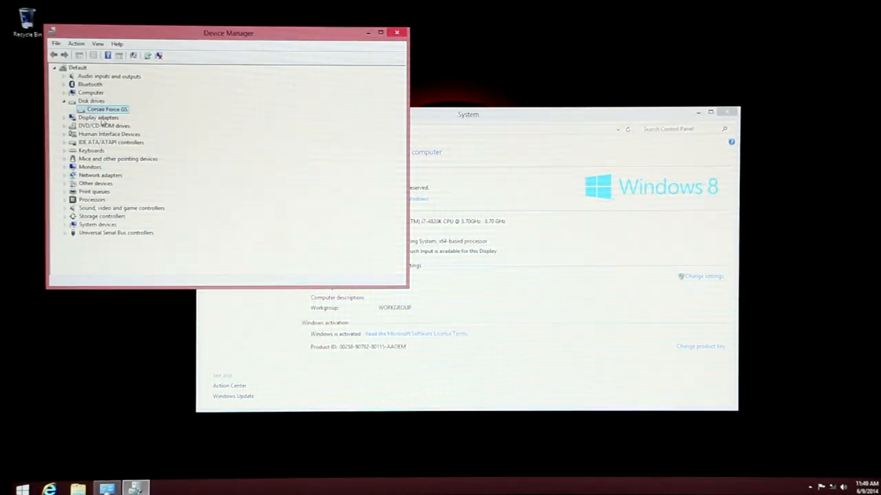
pyautogui.click(64, 117)
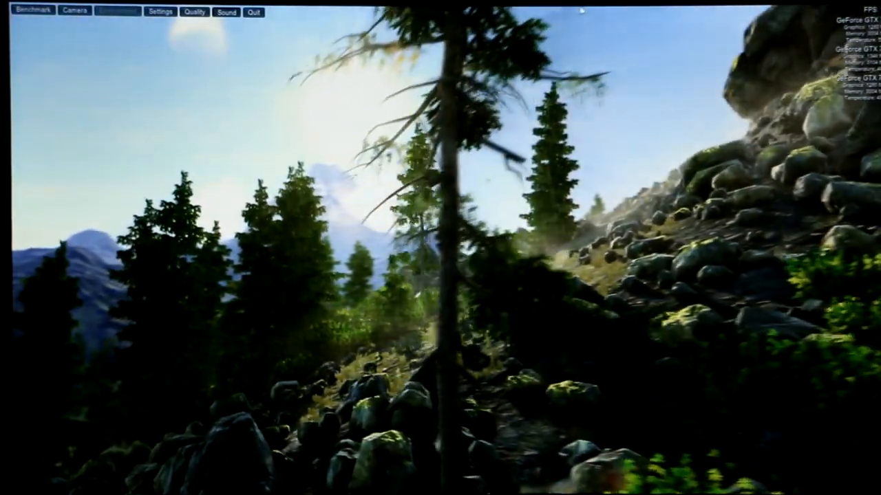
# - Quit the running Valley benchmark and confirm, returning to the launcher
pyautogui.click(255, 12)
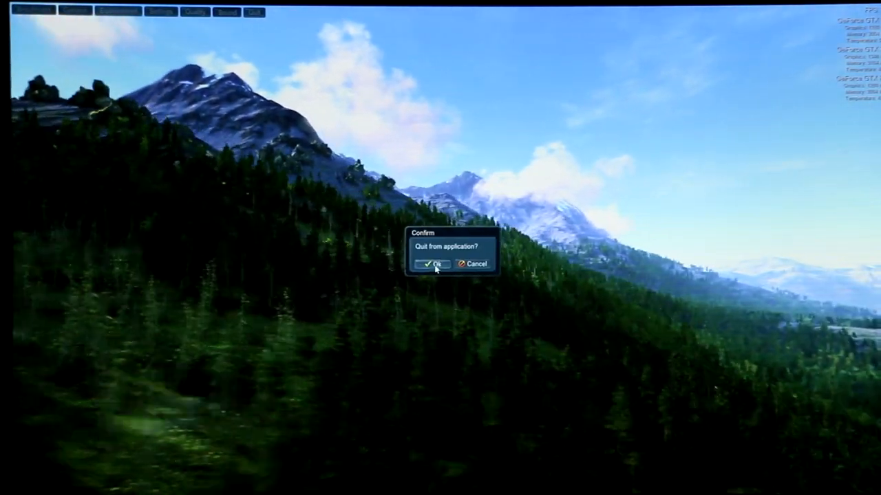
pyautogui.click(432, 264)
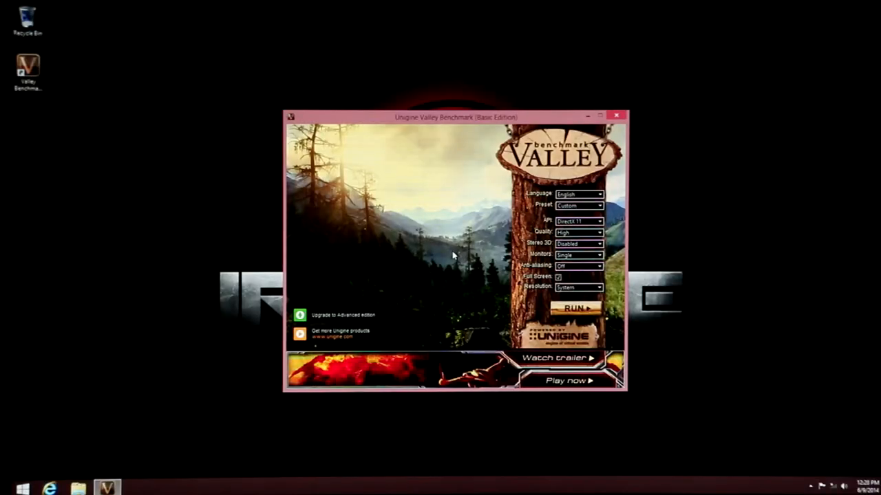